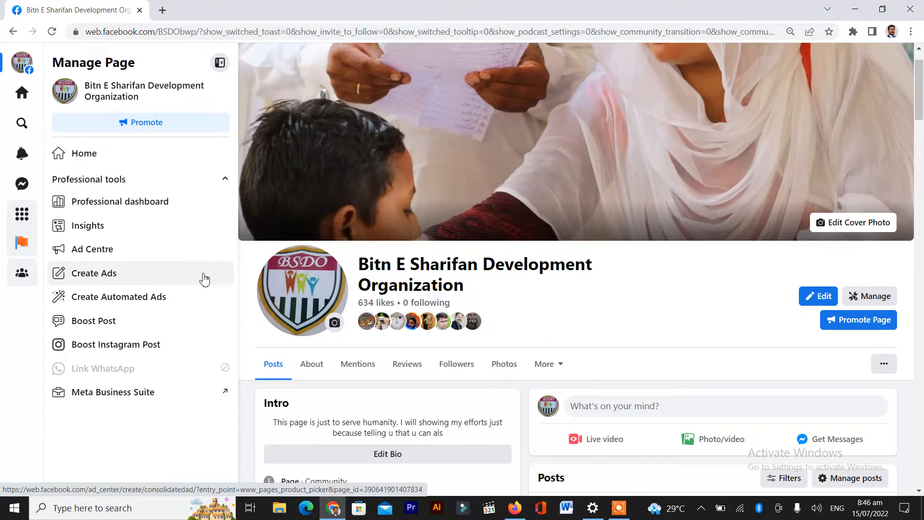
{"action": "mouse_move", "coordinate": [206, 248]}
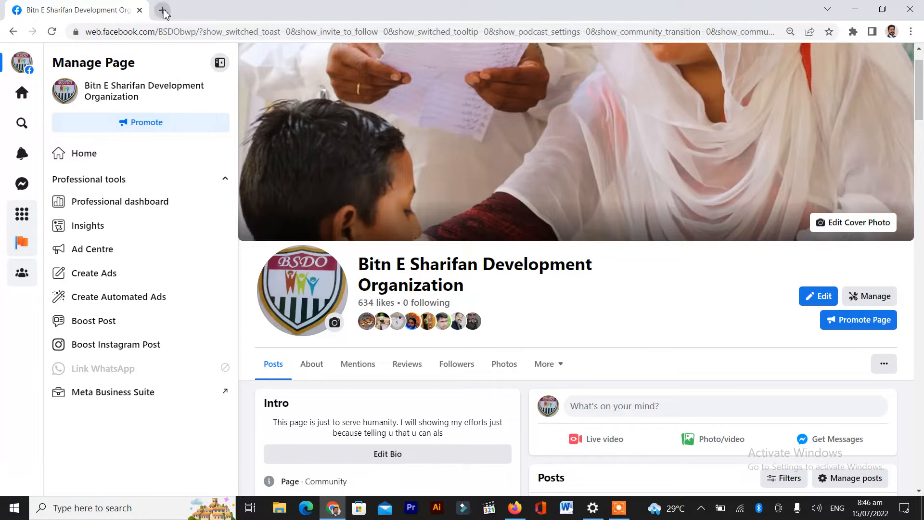
Load web.facebook.com/creators/tools/mta in a fresh tab.
{"action": "left_click", "coordinate": [164, 10]}
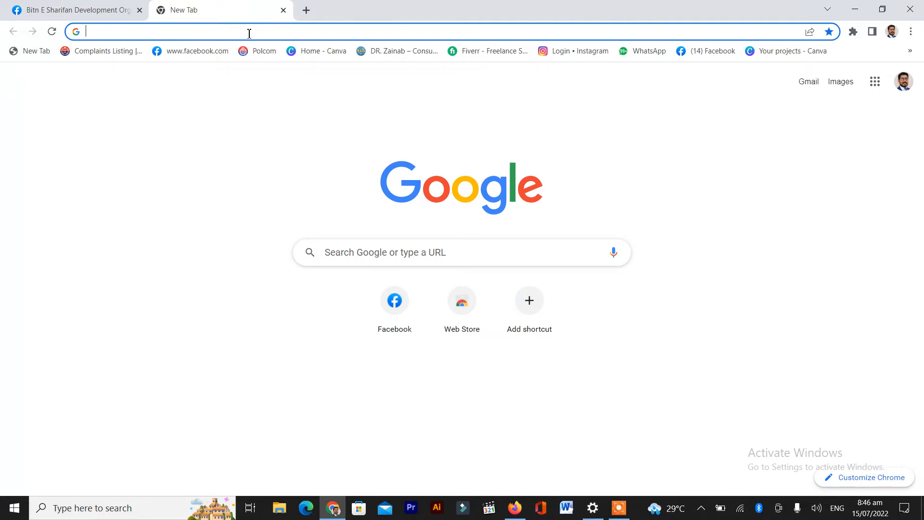
{"action": "type", "text": "https://web.facebook.com/creators/tools/mta"}
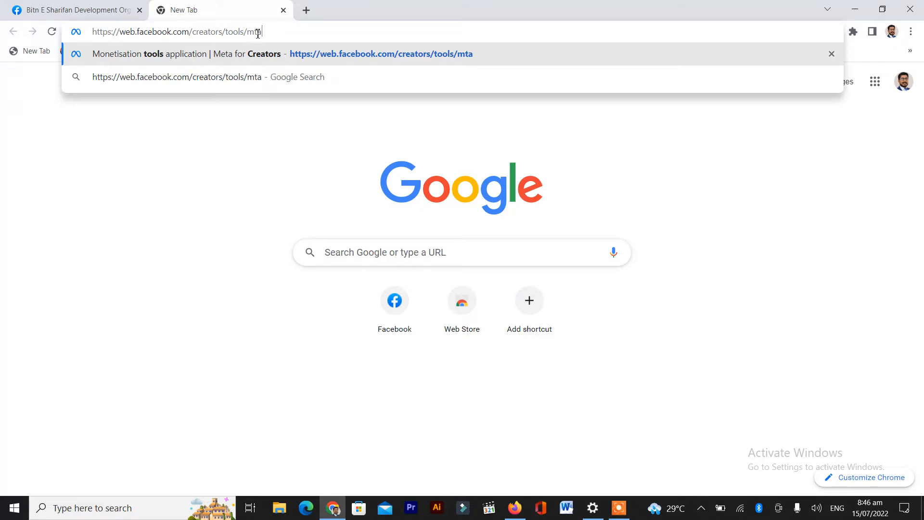
{"action": "mouse_move", "coordinate": [194, 32]}
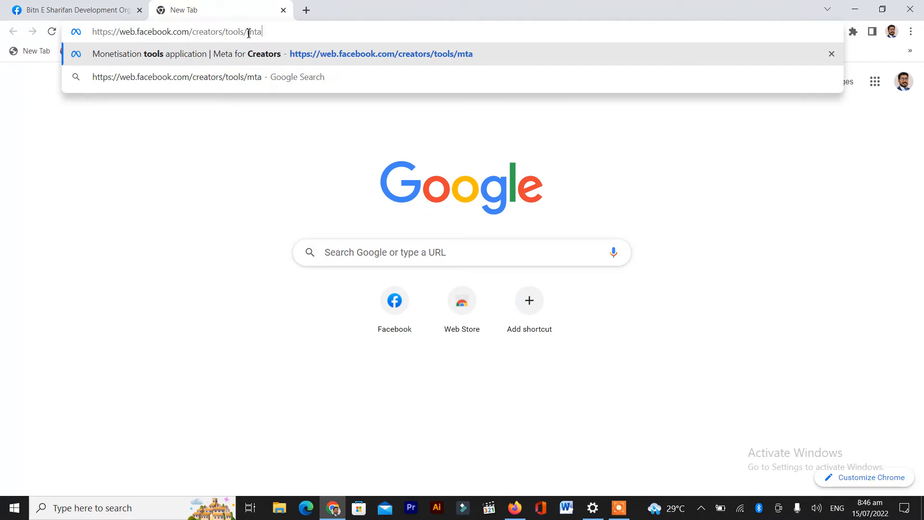
{"action": "mouse_move", "coordinate": [276, 32]}
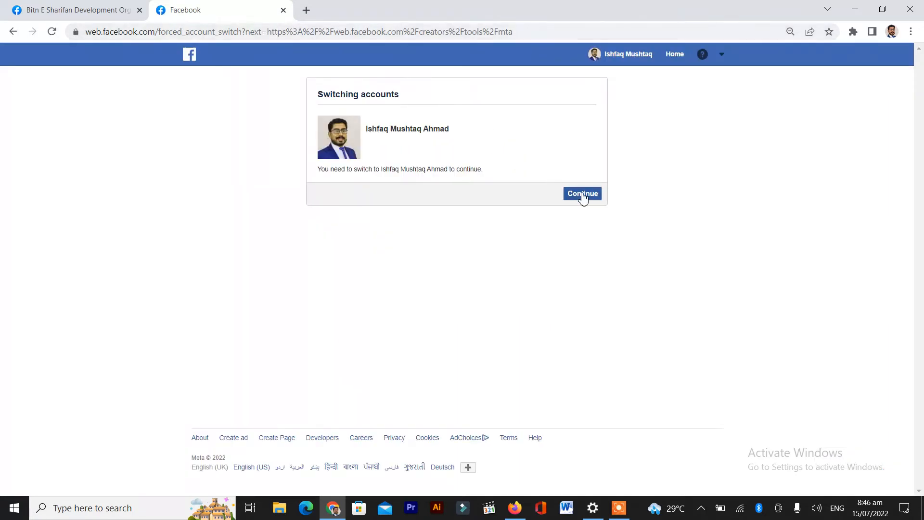
Continue through the Switching accounts prompt to reach the Monetisation tools application page.
{"action": "left_click", "coordinate": [581, 194]}
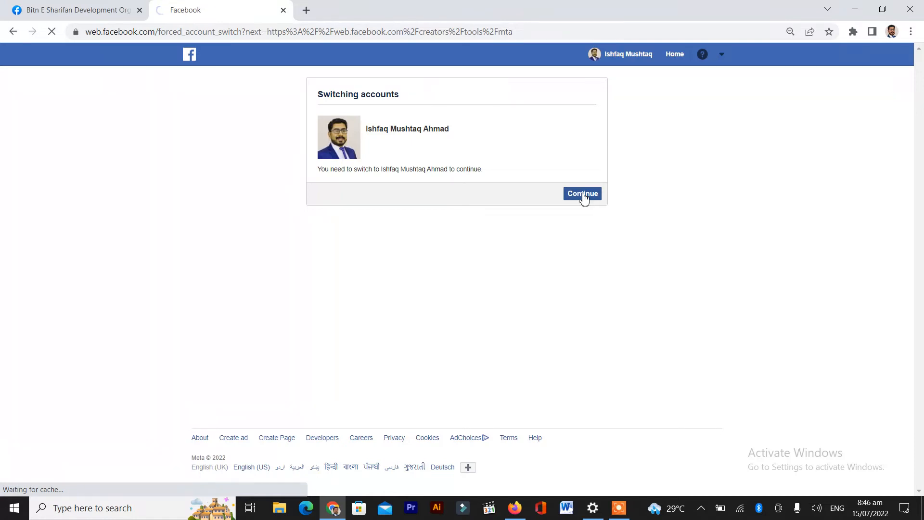
{"action": "left_click", "coordinate": [581, 194]}
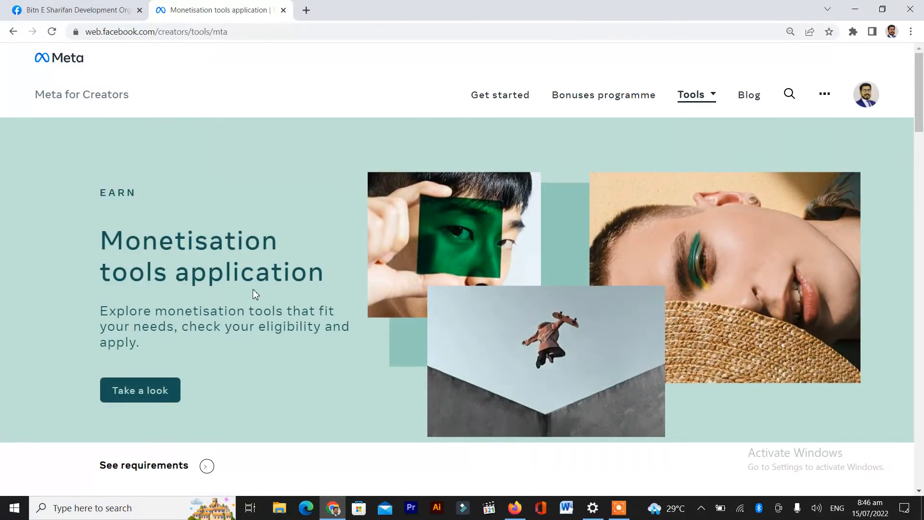
Scroll to the Check eligibility and apply section until General Mentor TV is listed.
{"action": "scroll", "scroll_direction": "down", "scroll_amount": 3}
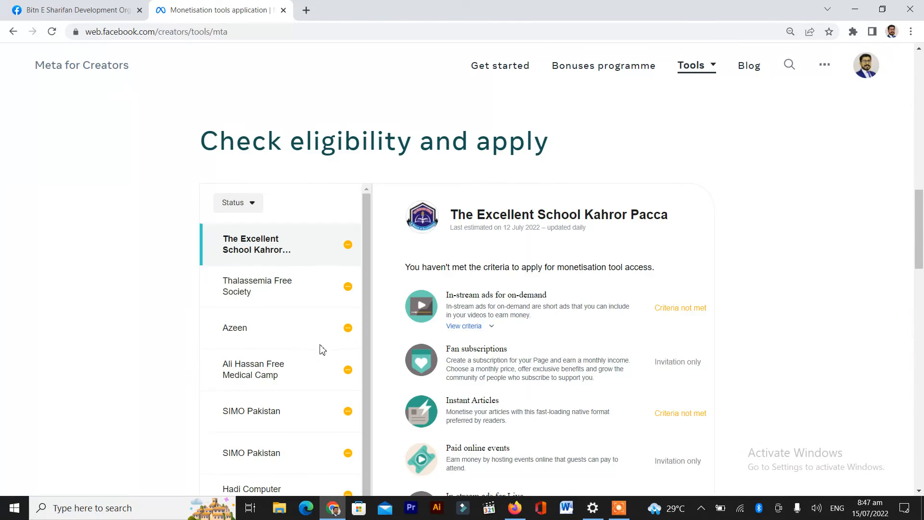
{"action": "mouse_move", "coordinate": [384, 403]}
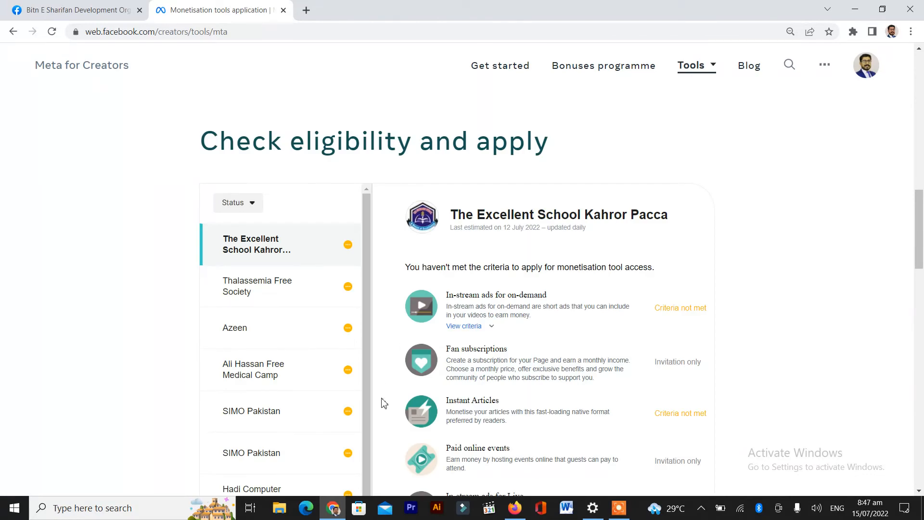
{"action": "mouse_move", "coordinate": [361, 366]}
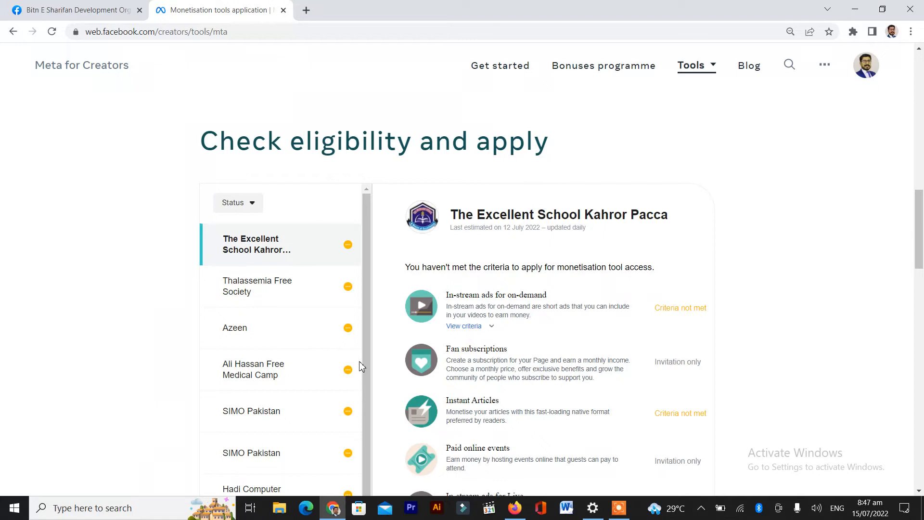
{"action": "scroll", "scroll_direction": "down", "scroll_amount": 3}
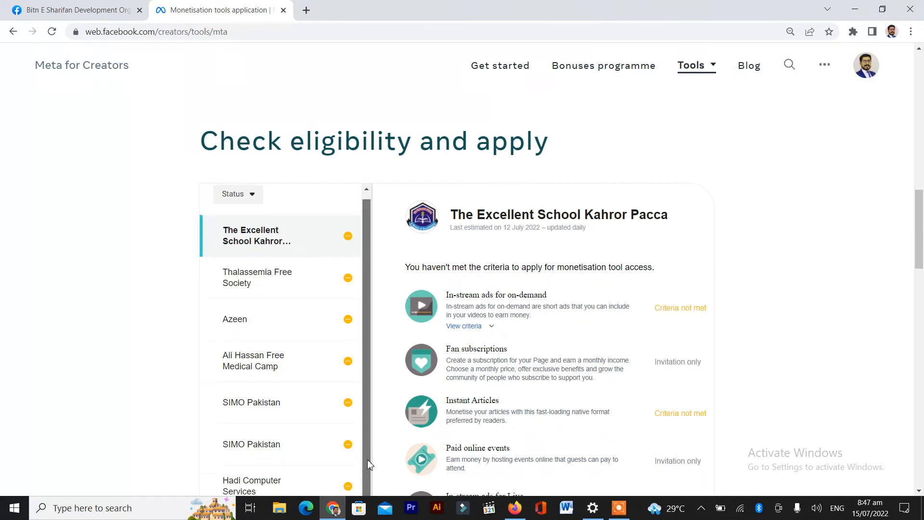
{"action": "scroll", "scroll_direction": "down", "scroll_amount": 3}
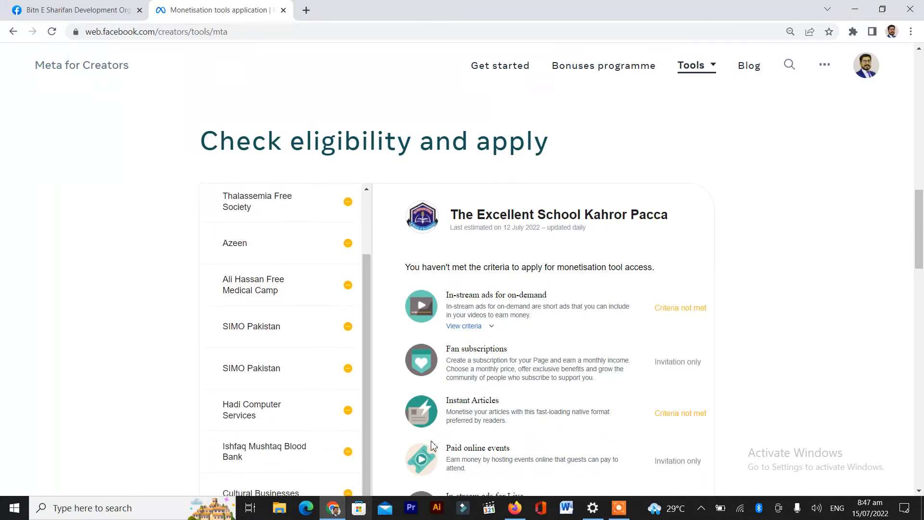
{"action": "scroll", "scroll_direction": "down", "scroll_amount": 3}
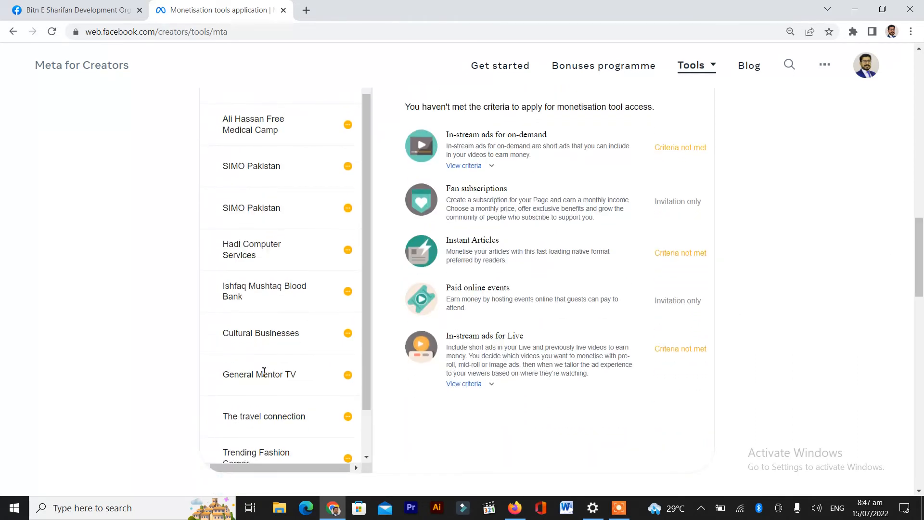
Show General Mentor TV's eligibility and review its In-stream ads for Live criteria.
{"action": "left_click", "coordinate": [259, 373]}
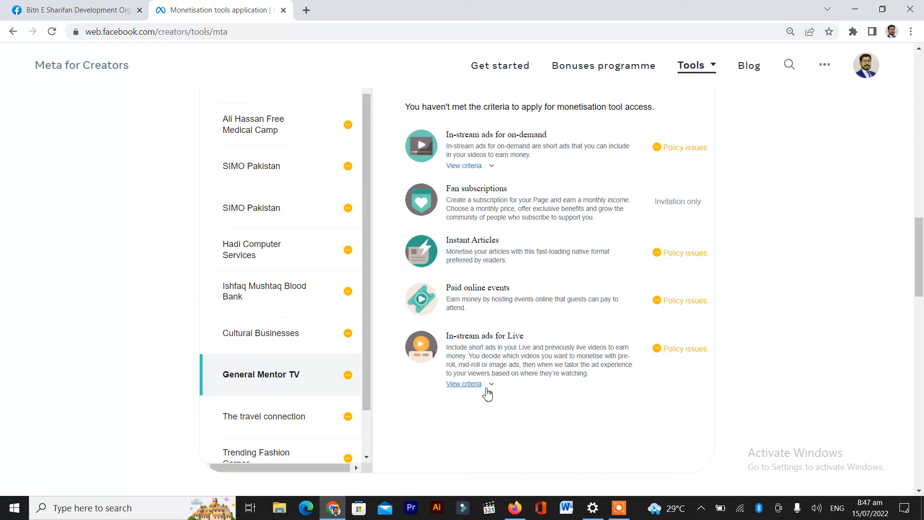
{"action": "mouse_move", "coordinate": [915, 267]}
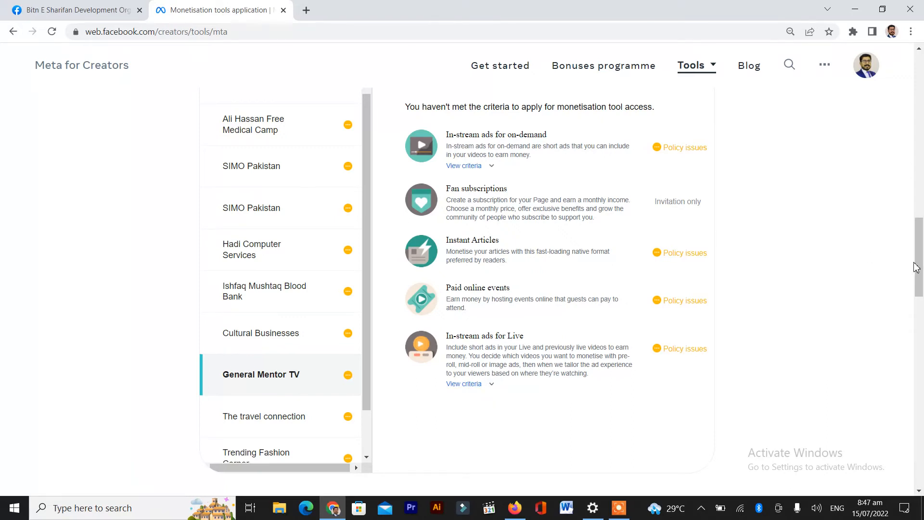
{"action": "scroll", "scroll_direction": "up", "scroll_amount": 3}
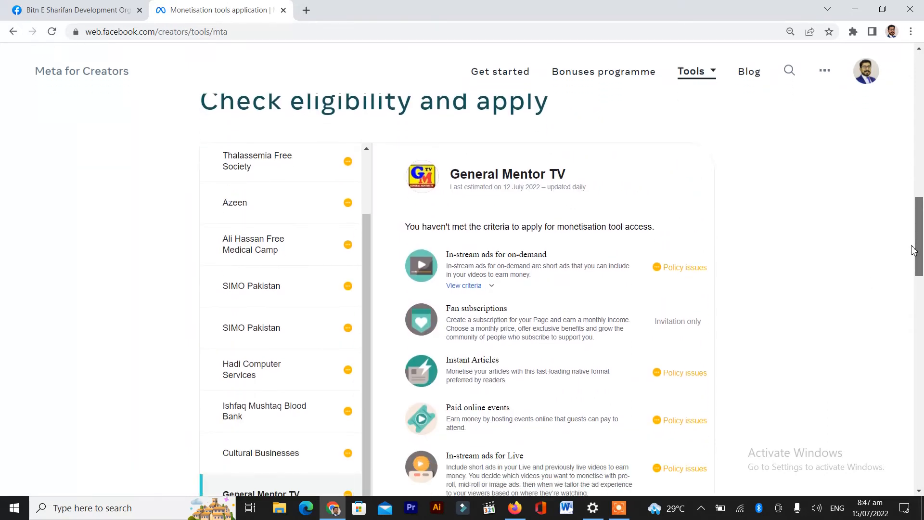
{"action": "scroll", "scroll_direction": "down", "scroll_amount": 3}
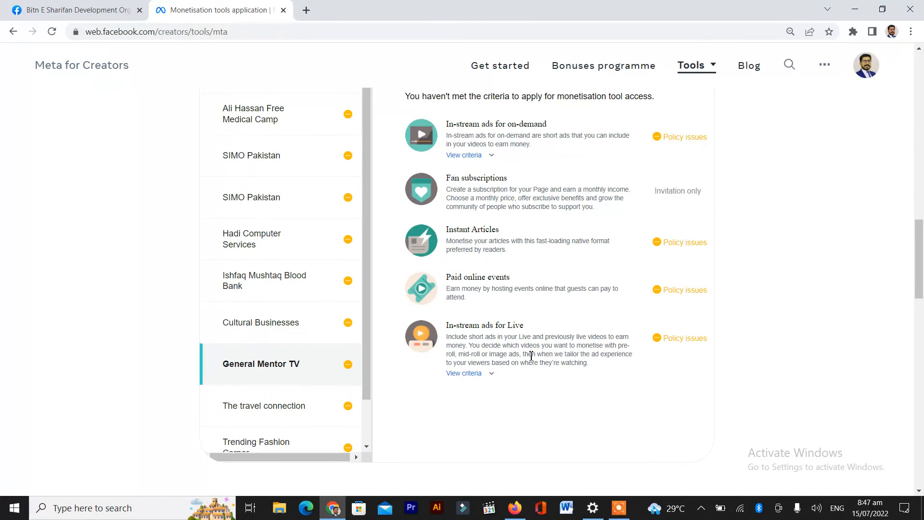
{"action": "left_click", "coordinate": [464, 373]}
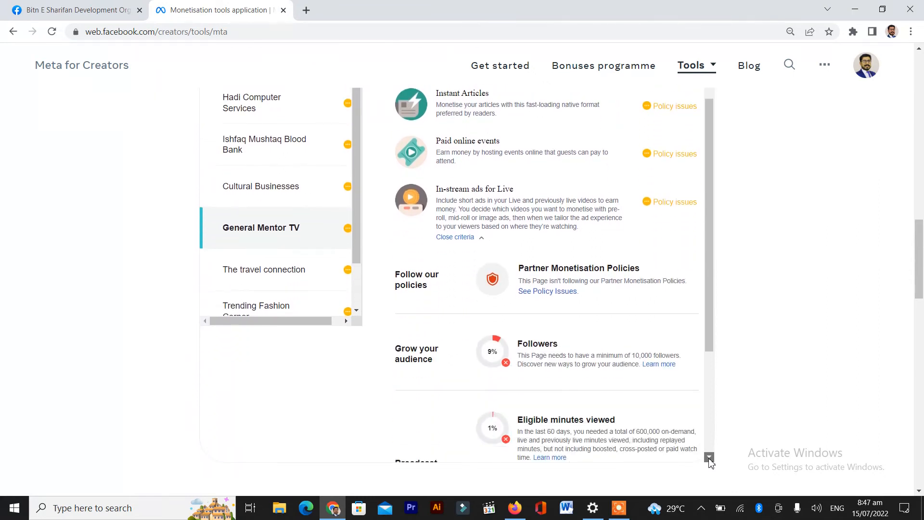
{"action": "scroll", "scroll_direction": "down", "scroll_amount": 3}
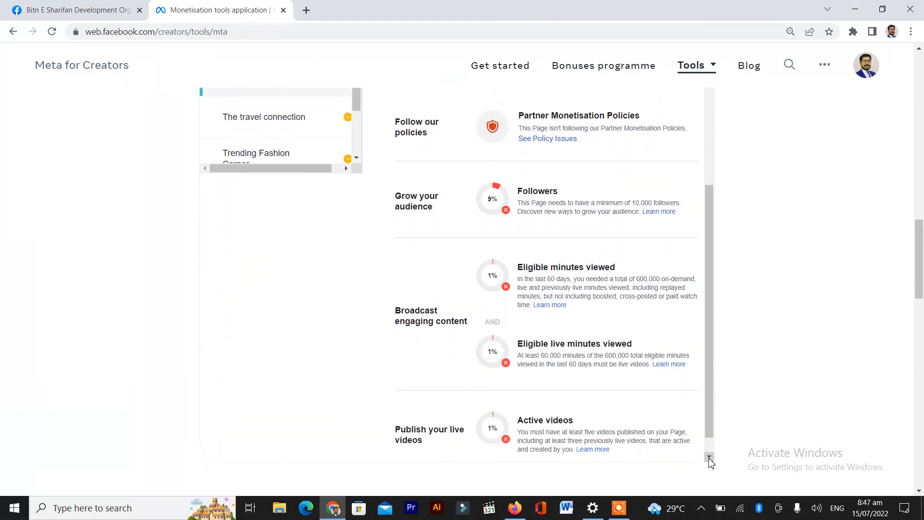
{"action": "scroll", "scroll_direction": "down", "scroll_amount": 3}
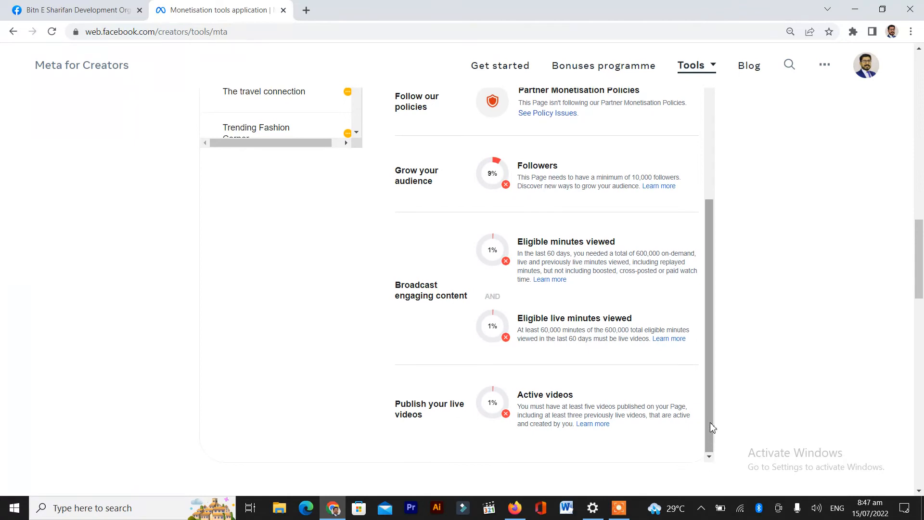
{"action": "scroll", "scroll_direction": "up", "scroll_amount": 3}
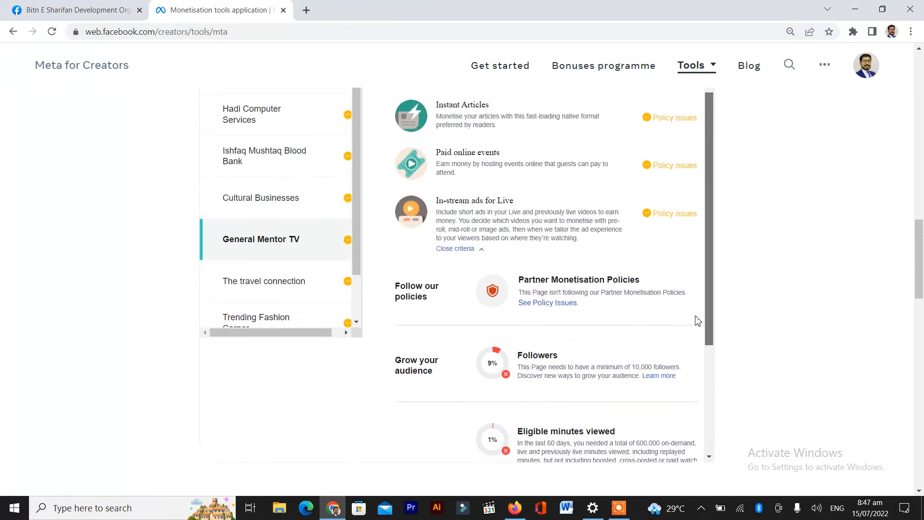
{"action": "mouse_move", "coordinate": [546, 302]}
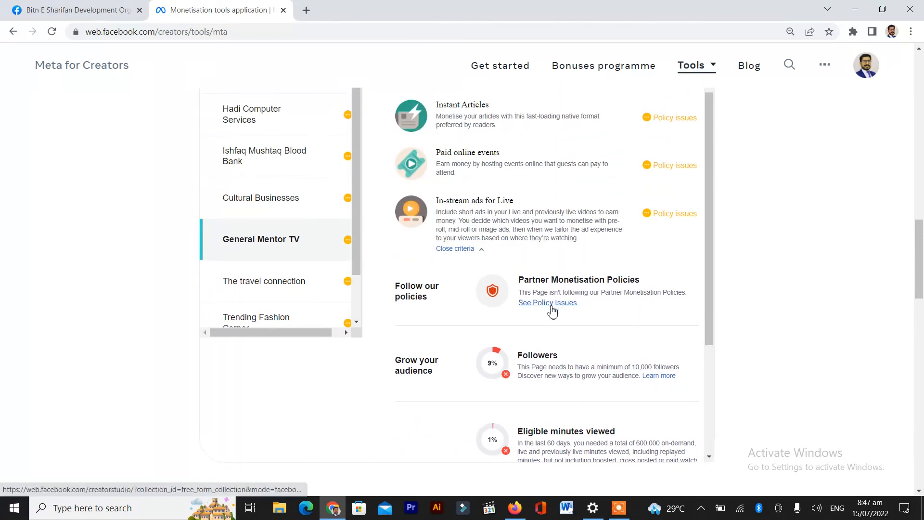
See Policy Issues under Partner Monetisation Policies, reaching Creator Studio's Policy issues page.
{"action": "left_click", "coordinate": [547, 302]}
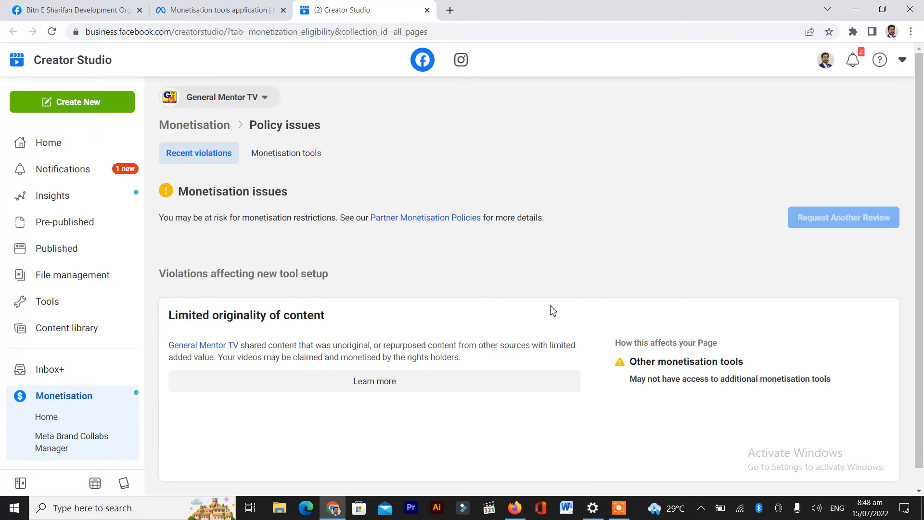
{"action": "mouse_move", "coordinate": [605, 401]}
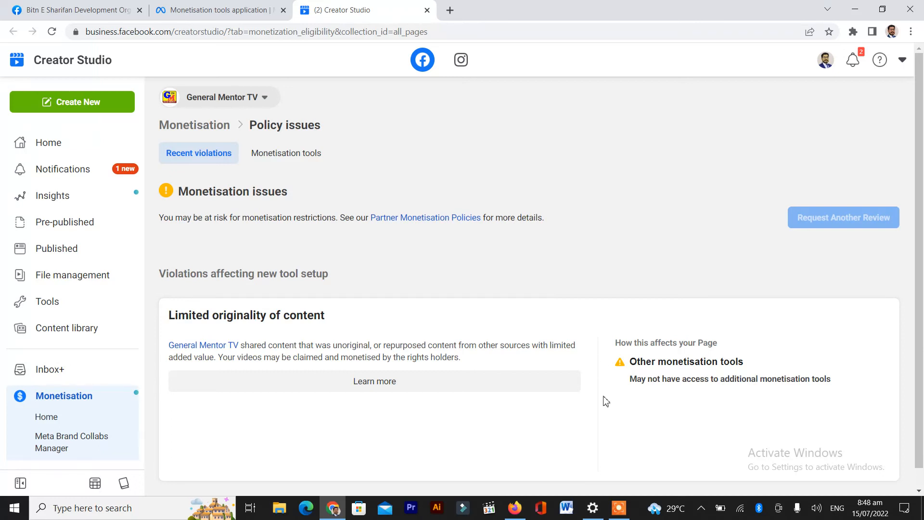